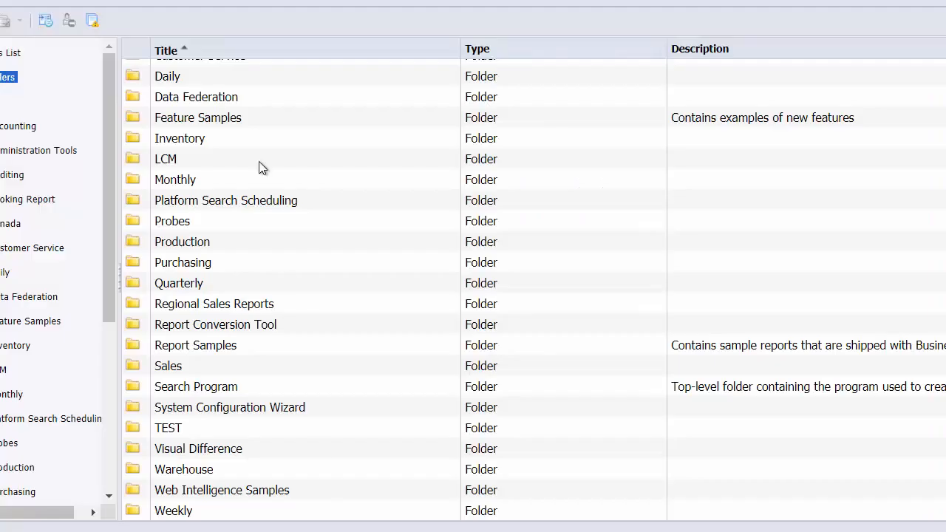
mouse_move(238, 192)
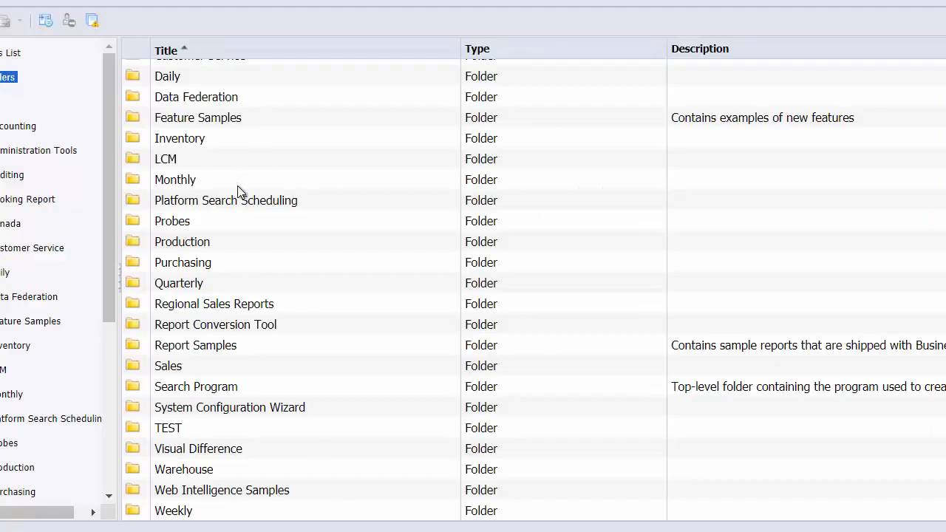
- Reveal the Add > Program File / Local Document options for the empty TEST folder
click(168, 429)
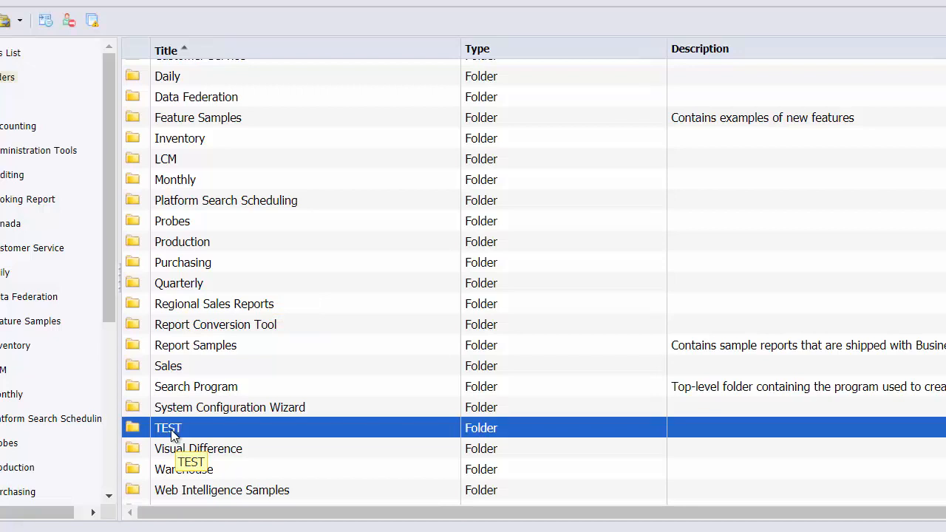
right_click(170, 432)
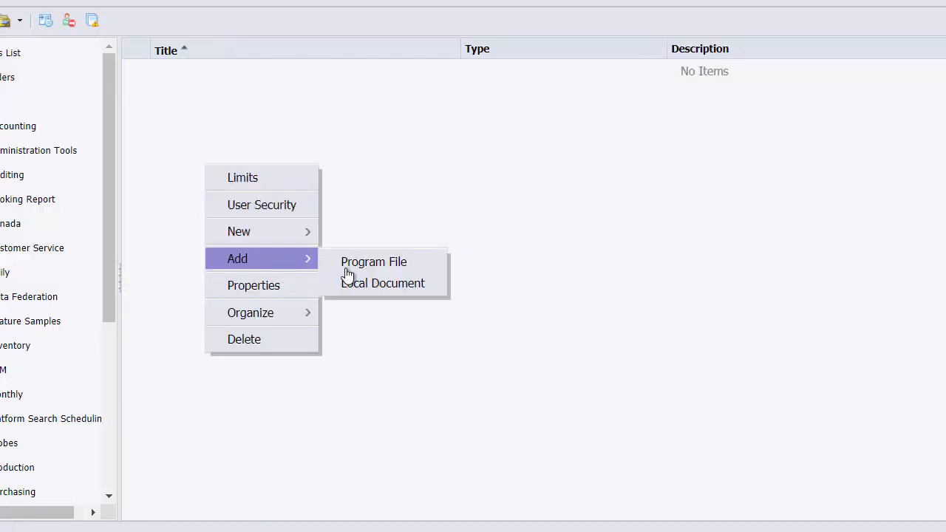
- Add the TEST Crystal report file as a Local Document in the TEST folder
click(381, 284)
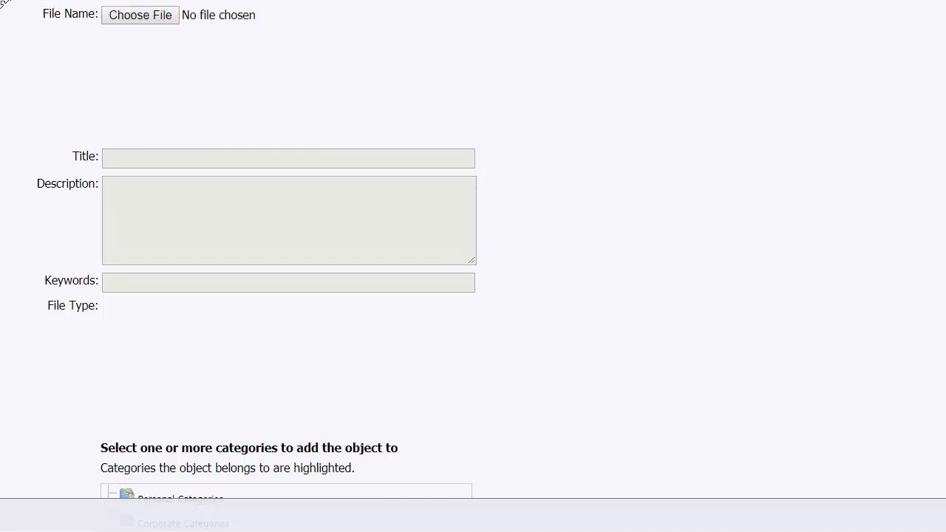
click(142, 14)
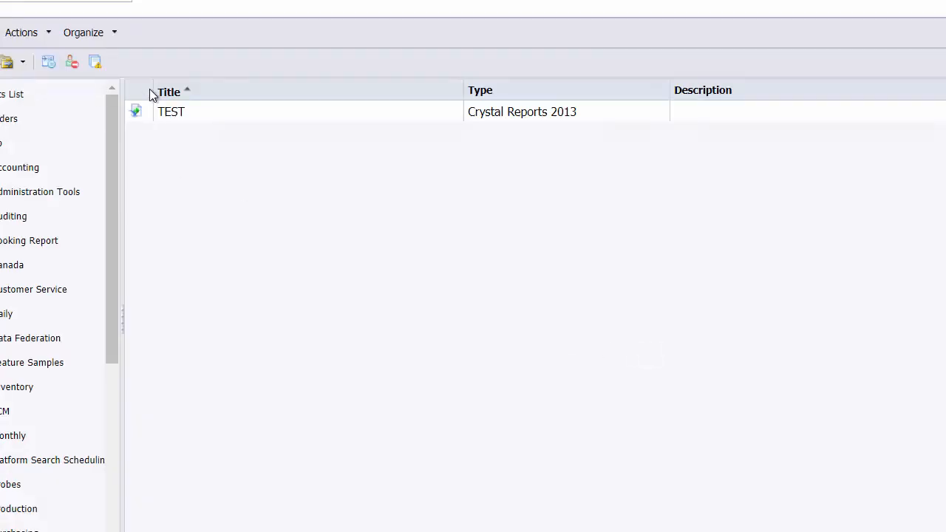
- View the TEST report's Database Configuration, then bring up its Schedule window
right_click(172, 113)
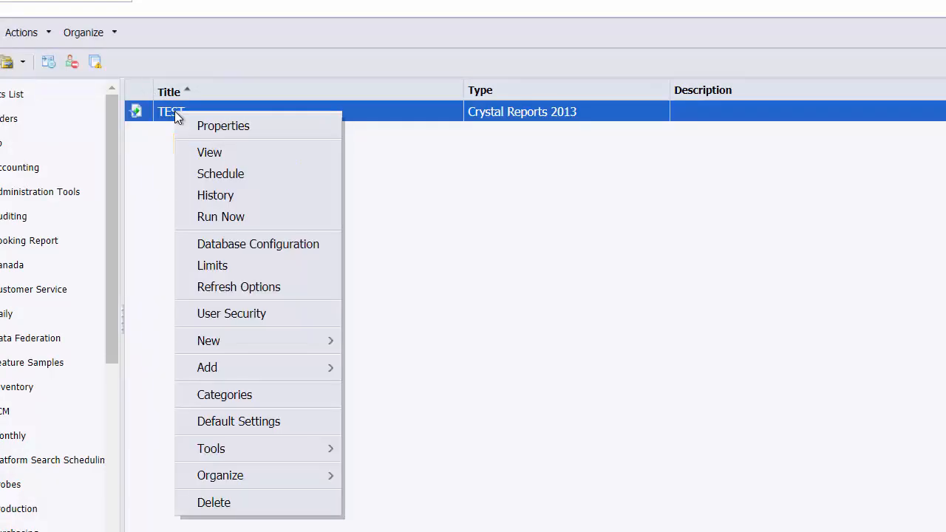
mouse_move(238, 244)
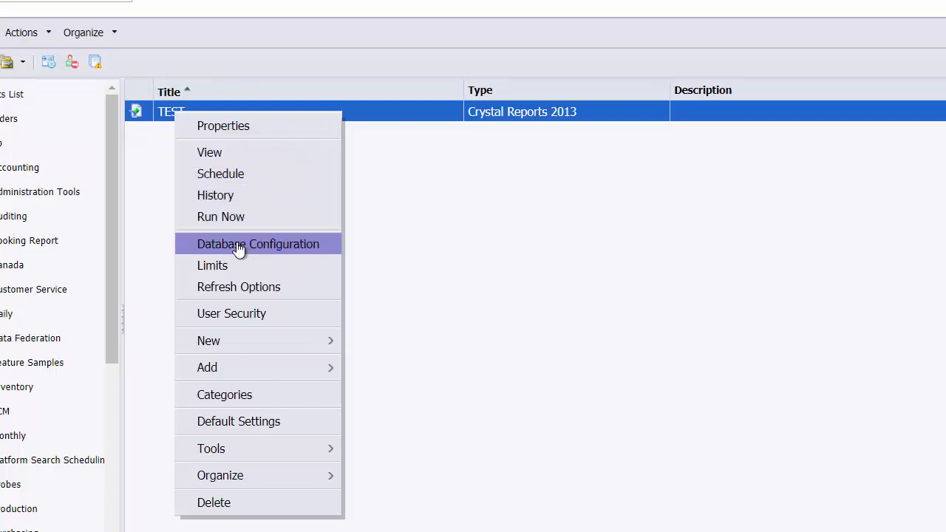
click(257, 244)
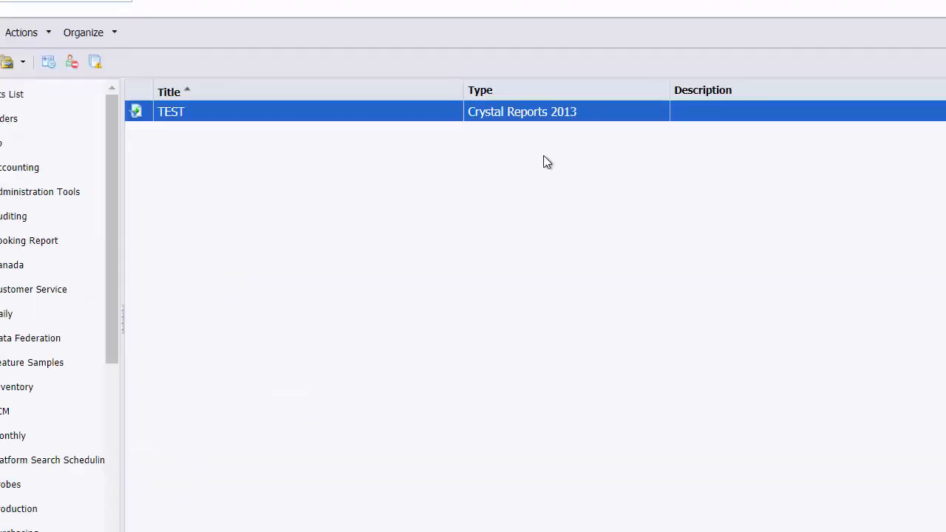
right_click(172, 112)
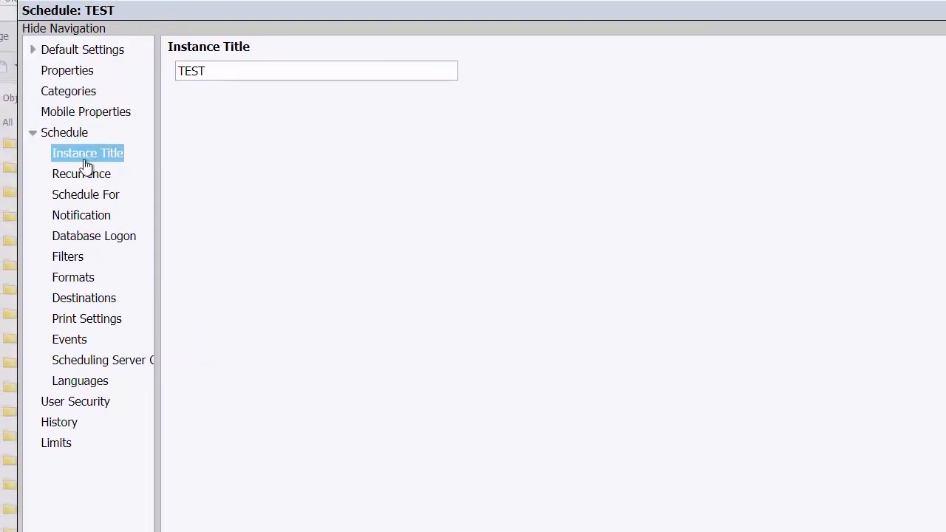
- Review Recurrence (run now), Schedule For (myself), PROFITSQL Database Logon and Formats for TEST
click(81, 174)
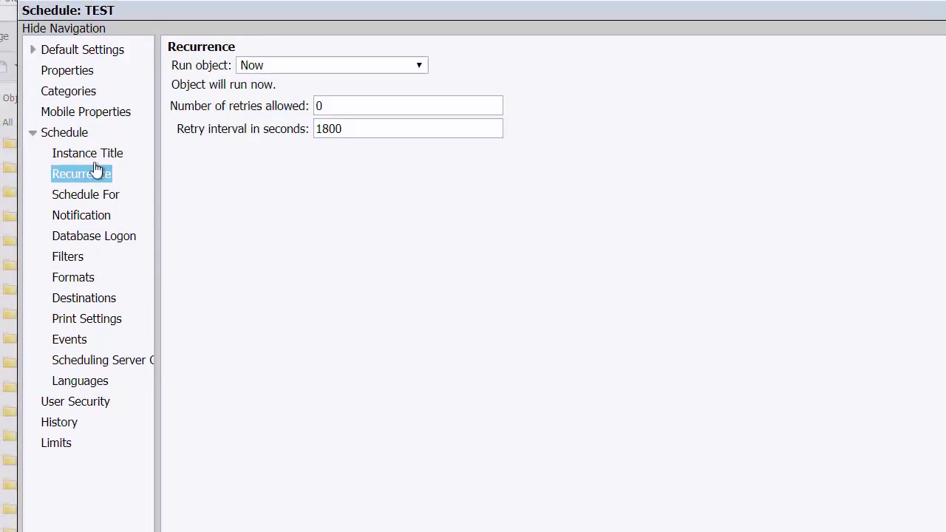
mouse_move(86, 195)
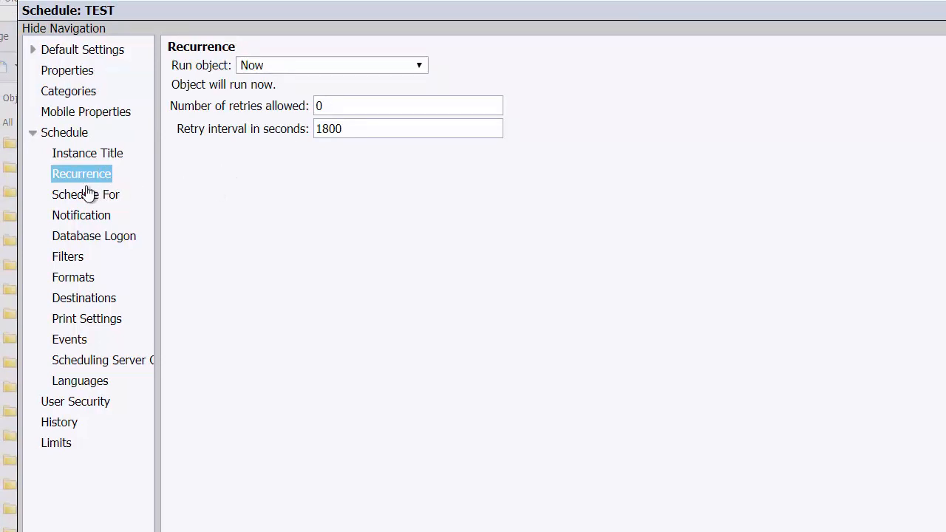
click(86, 195)
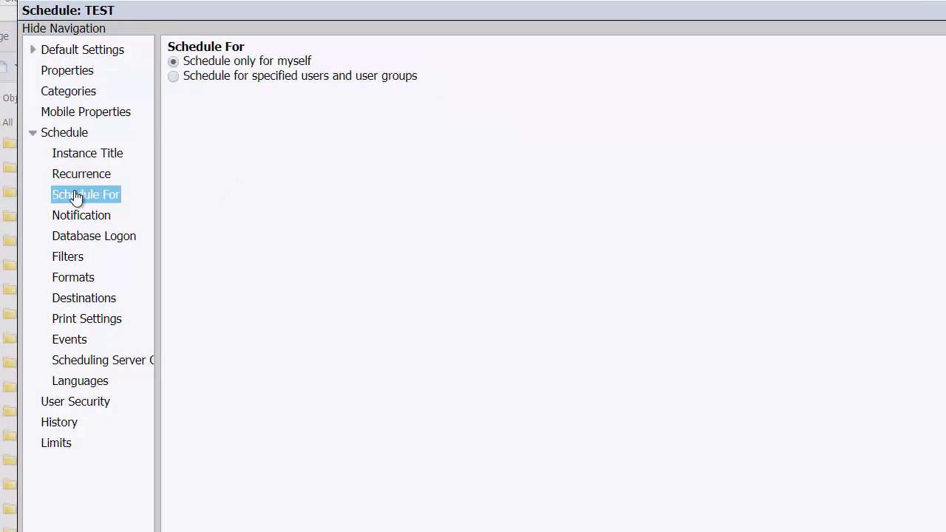
mouse_move(85, 222)
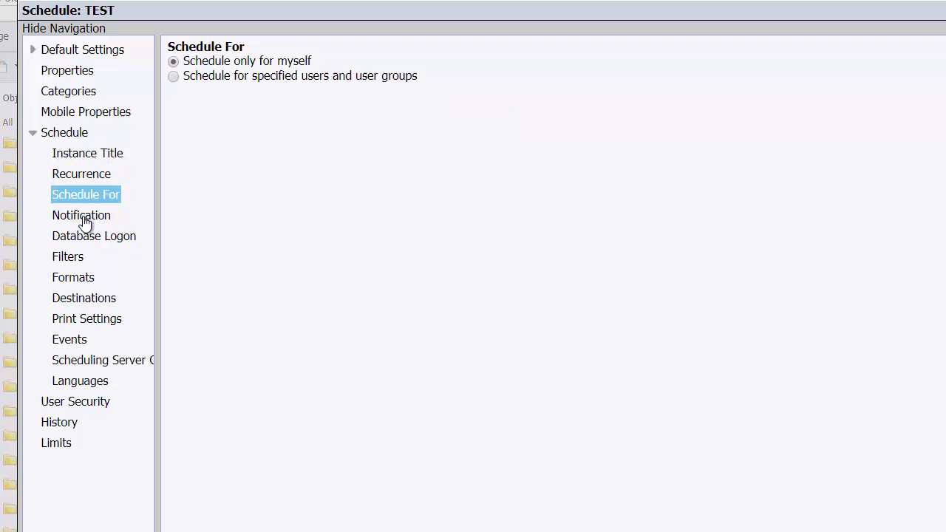
click(94, 237)
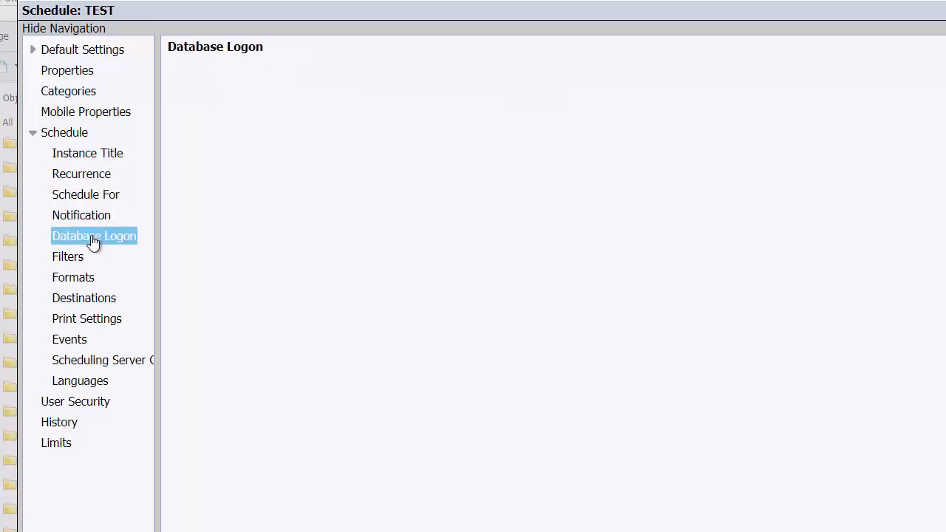
click(94, 237)
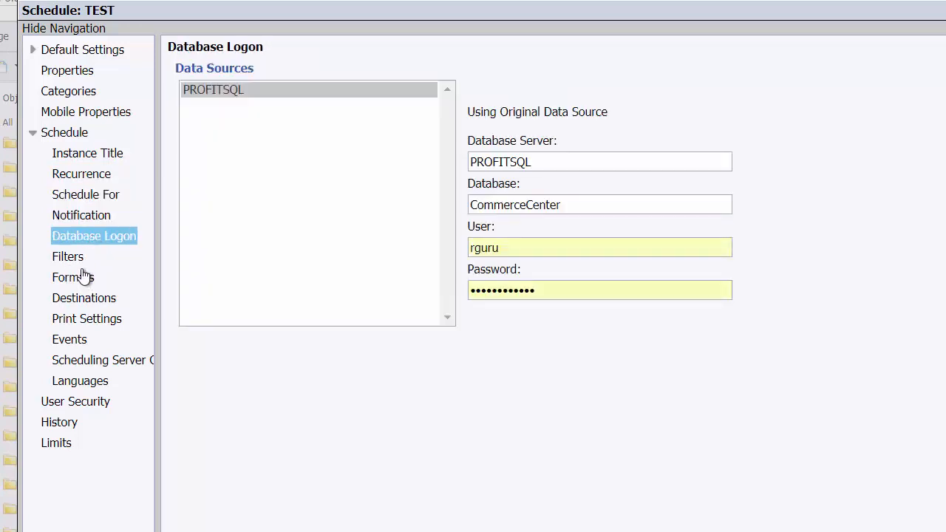
click(68, 257)
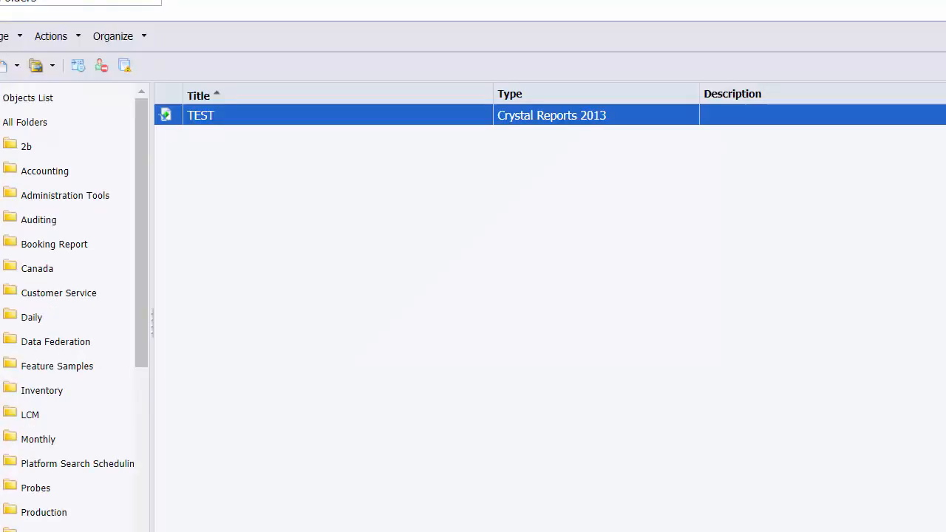
mouse_move(13, 20)
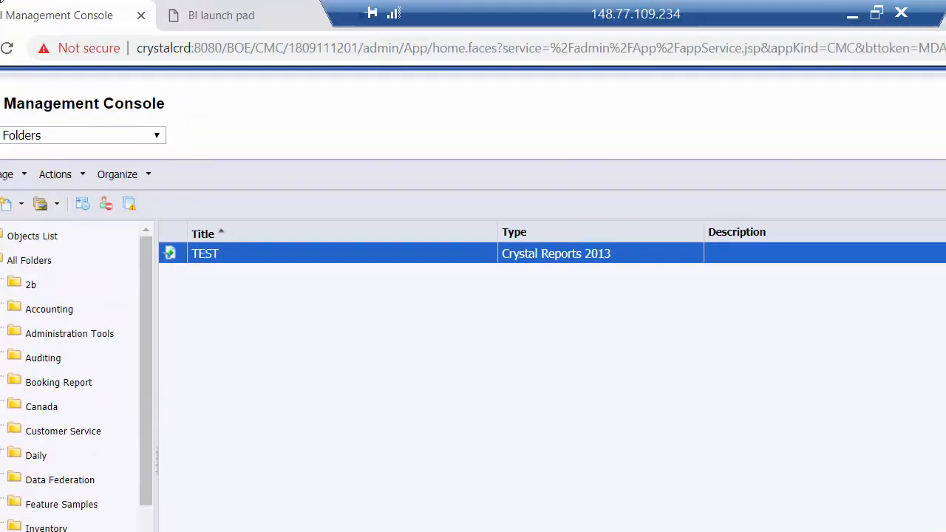
- Move to BI Launch Pad and browse down the public Folders tree
click(222, 15)
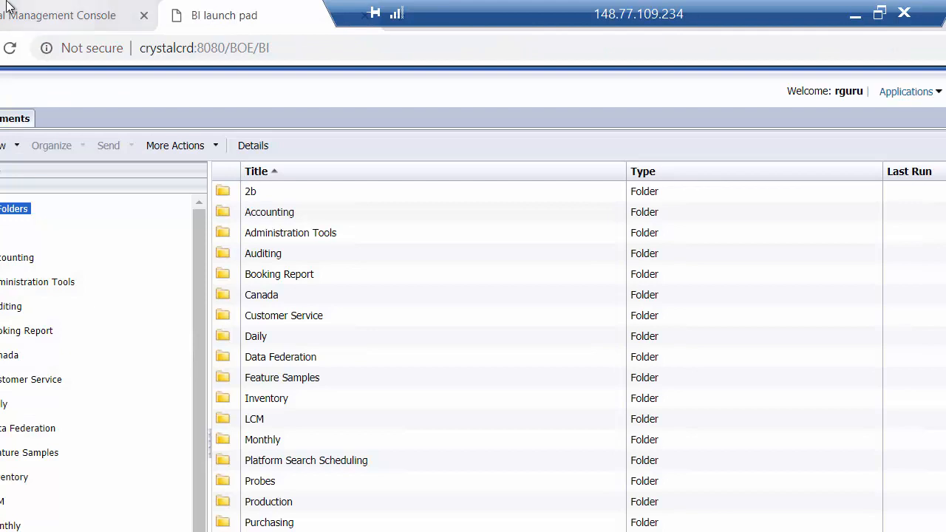
scroll(down, 3)
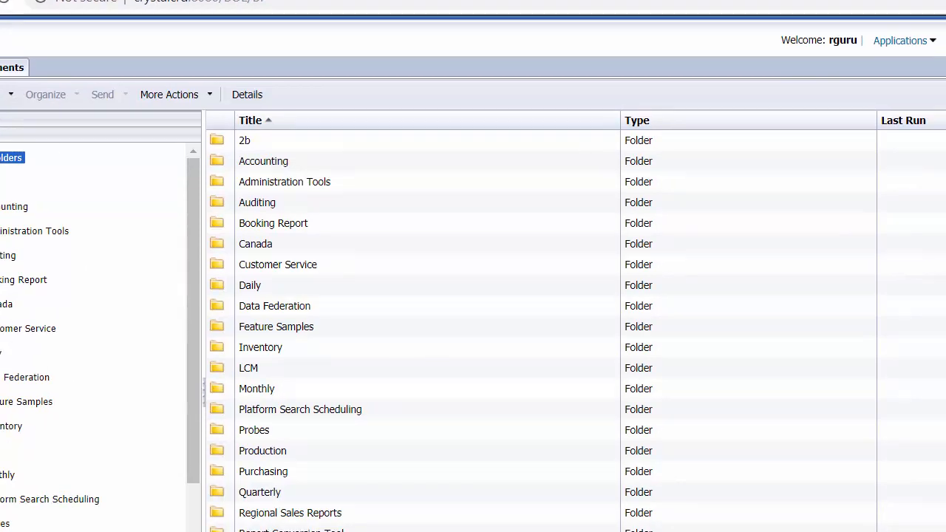
scroll(down, 3)
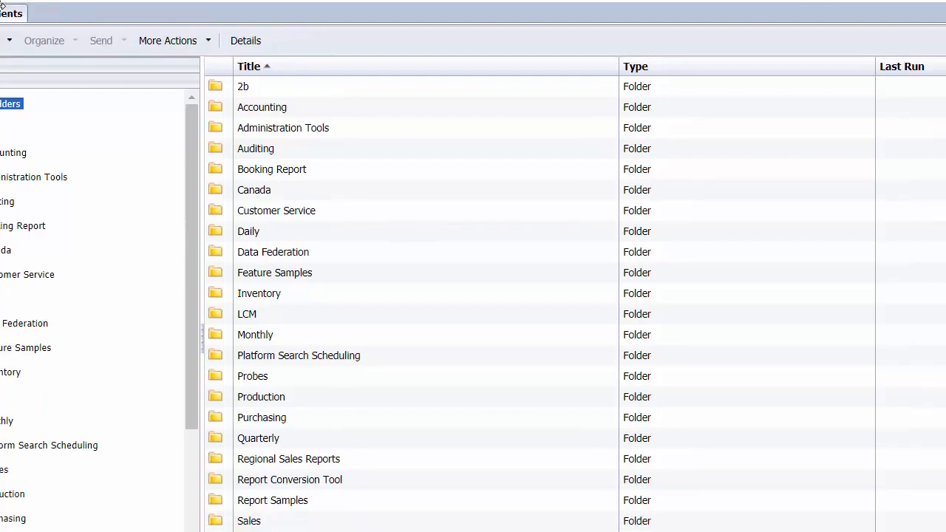
scroll(down, 3)
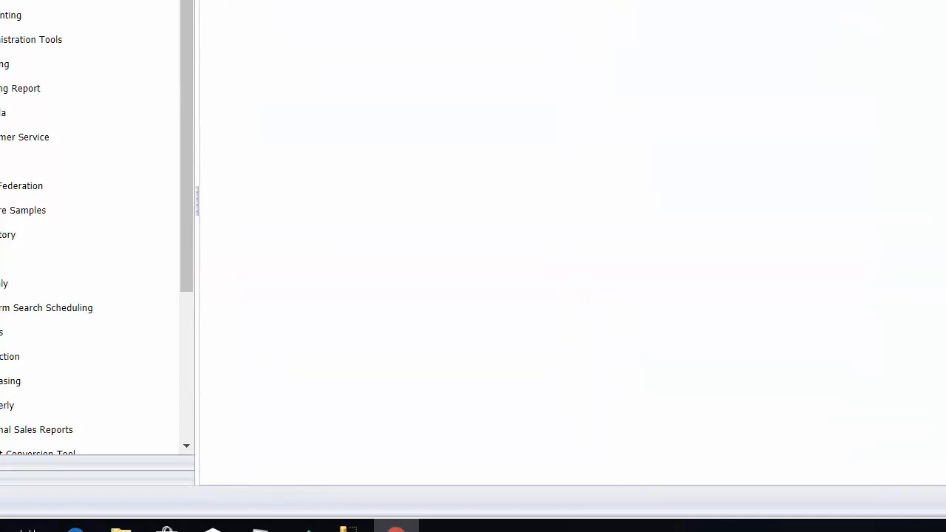
- Run TEST from the TEST folder to display its order_no and invoice_date rows
click(249, 59)
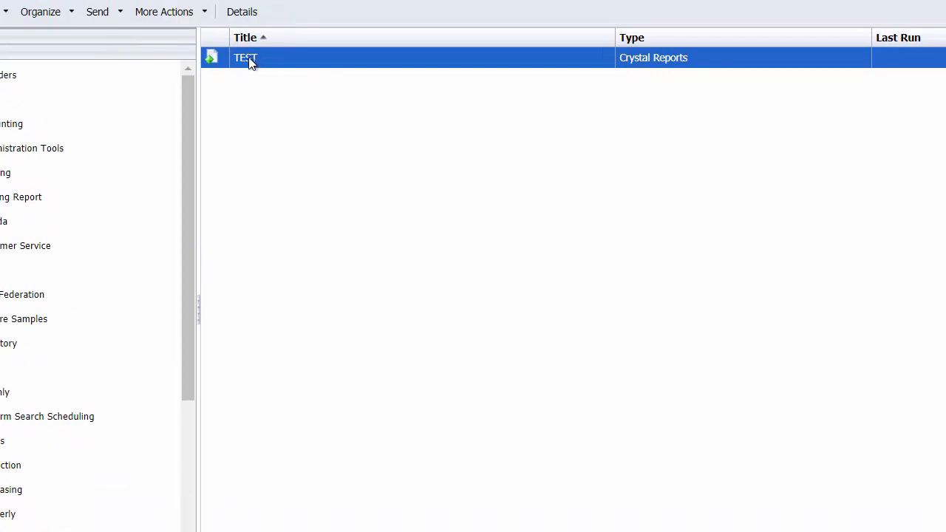
double_click(246, 58)
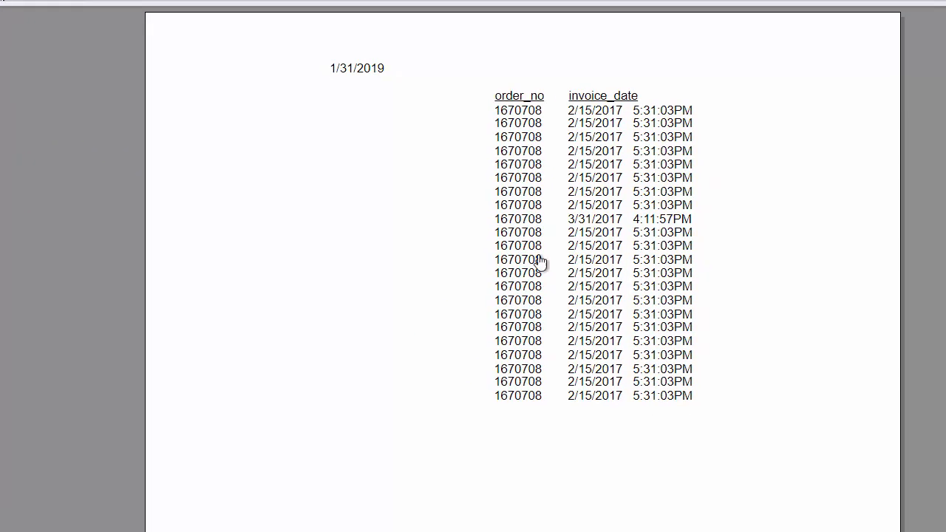
mouse_move(908, 117)
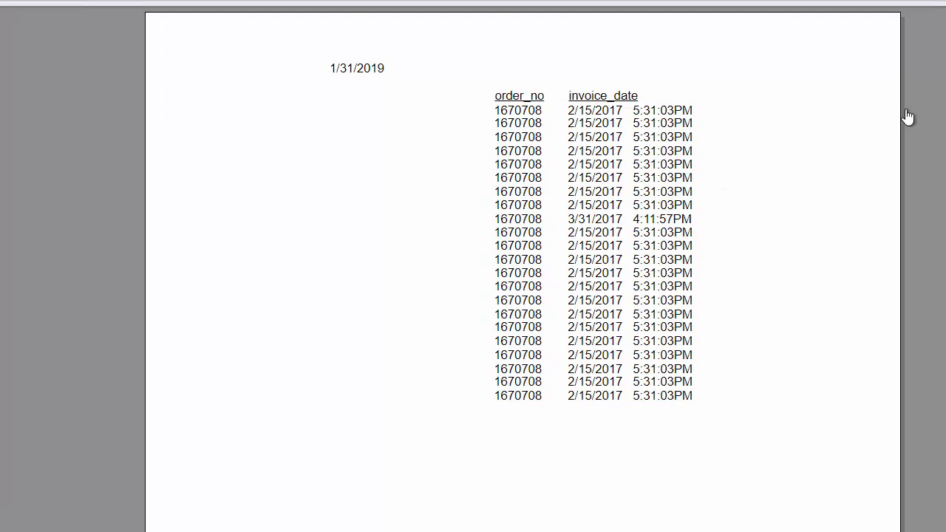
mouse_move(893, 229)
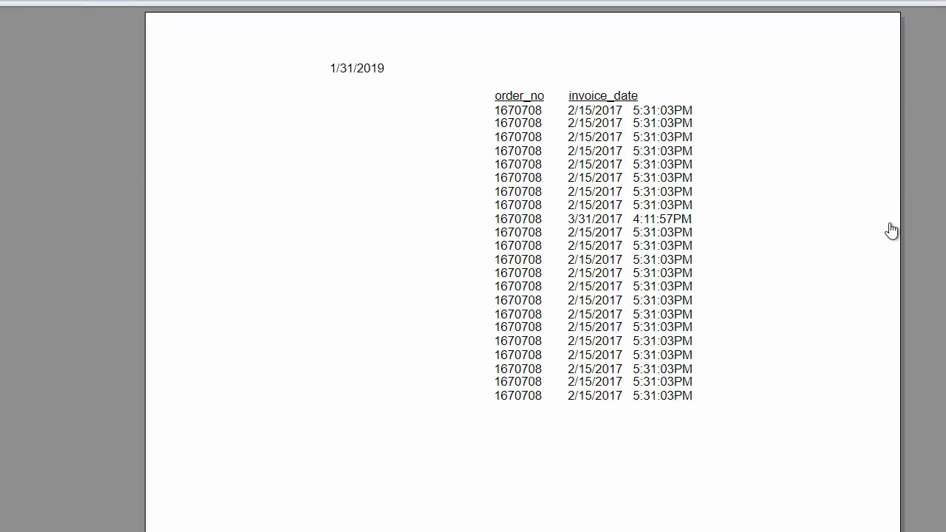